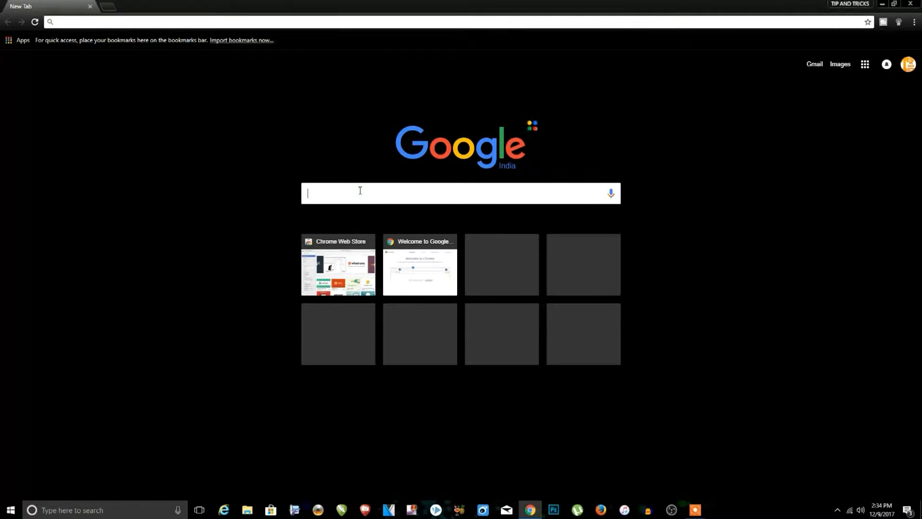
# Search the web for 'add extention' and open the Chrome Web Store result
pyautogui.write('add')
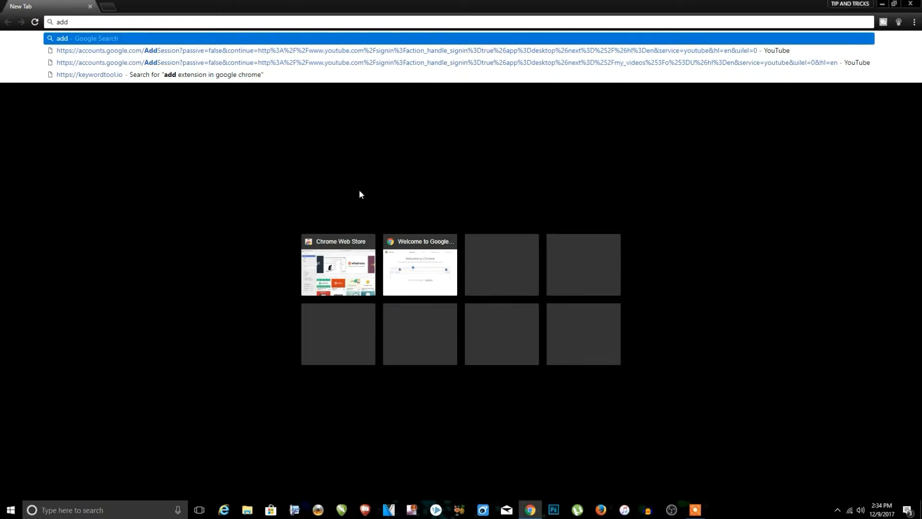
pyautogui.write('exten')
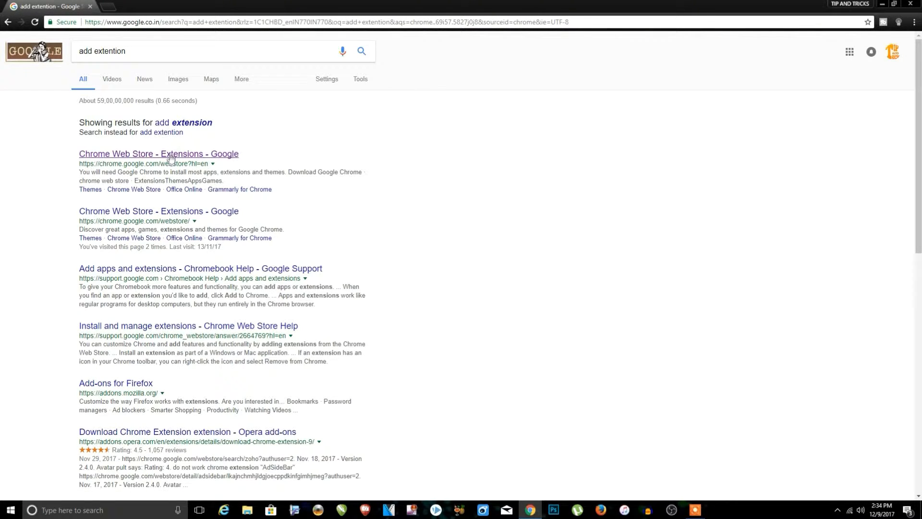
pyautogui.click(158, 153)
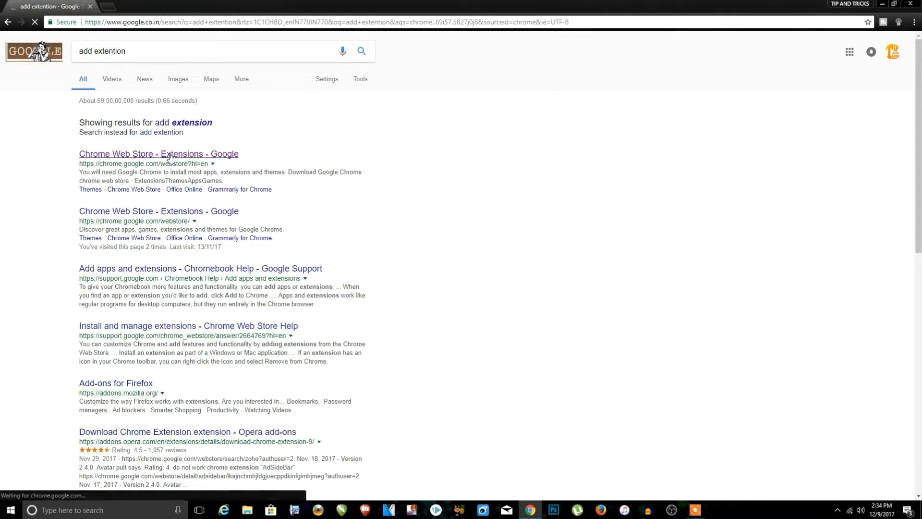
pyautogui.click(158, 154)
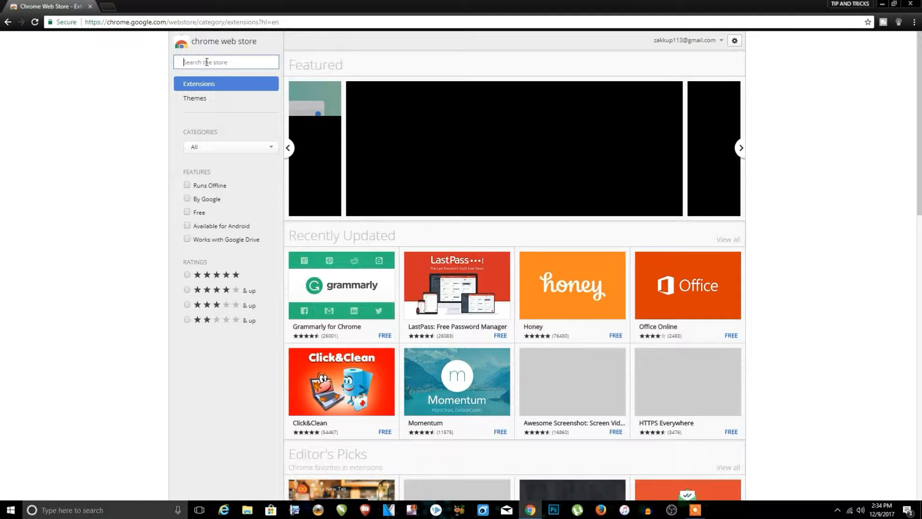
# Search the store for 'user agent switcher' and add User-Agent Switcher for Chrome
pyautogui.write('u')
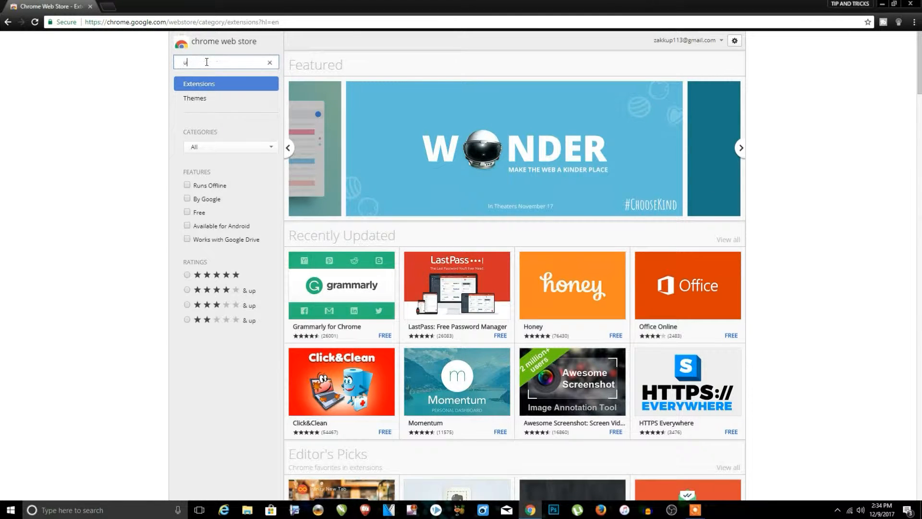
pyautogui.write('ser')
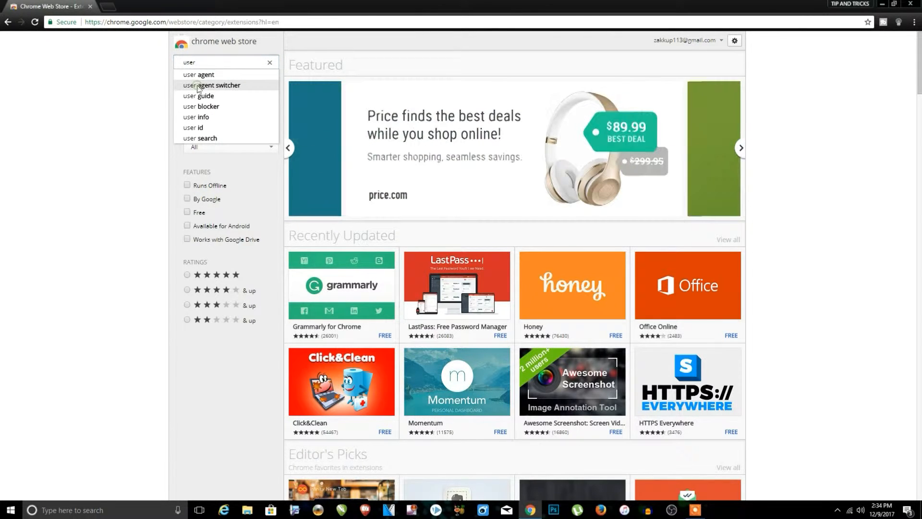
pyautogui.click(213, 85)
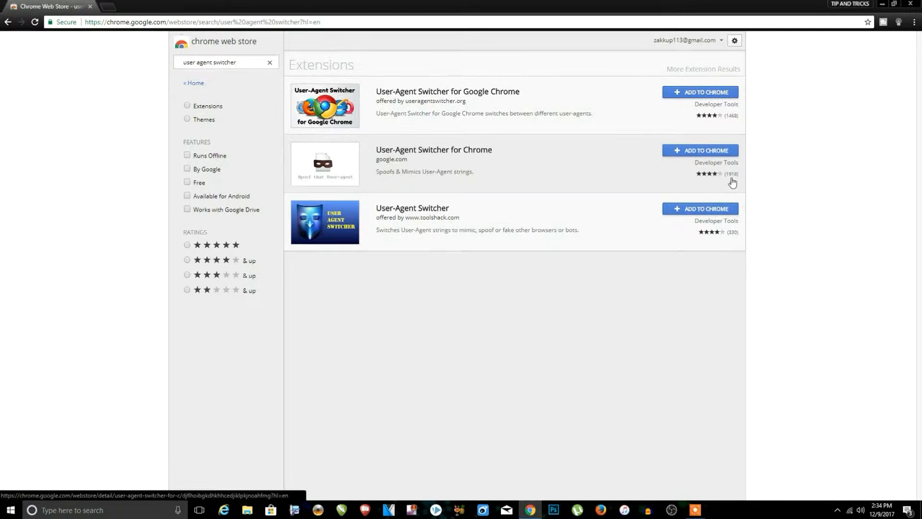
pyautogui.click(699, 149)
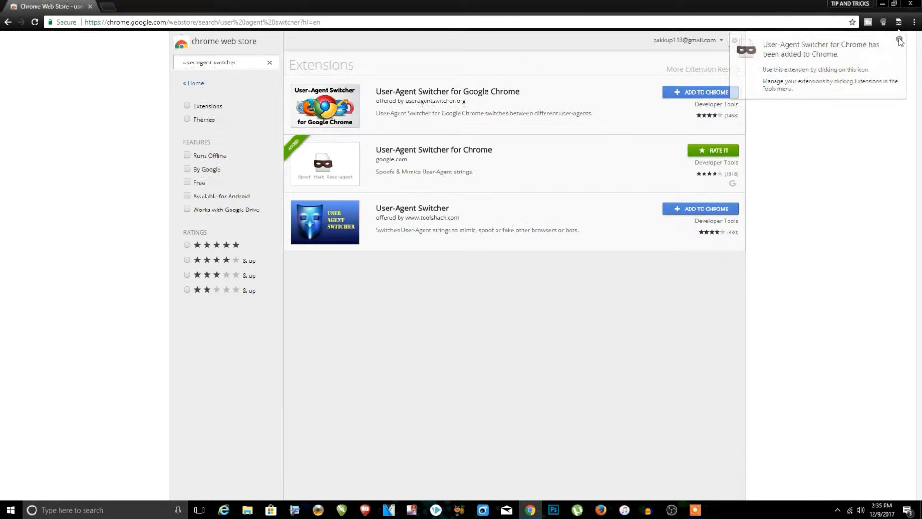
# Search 'youtube' in a new tab, open the site, and open the User-Agent Switcher menu
pyautogui.click(899, 41)
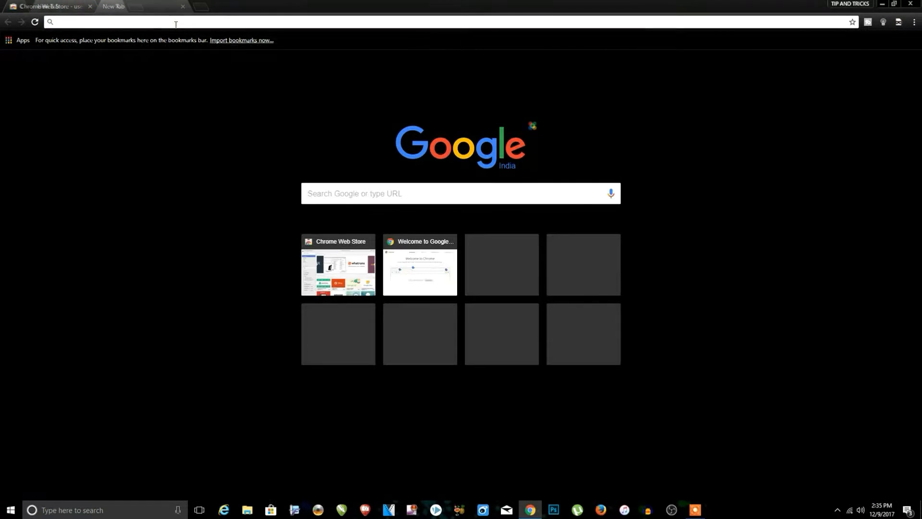
pyautogui.write('youtube')
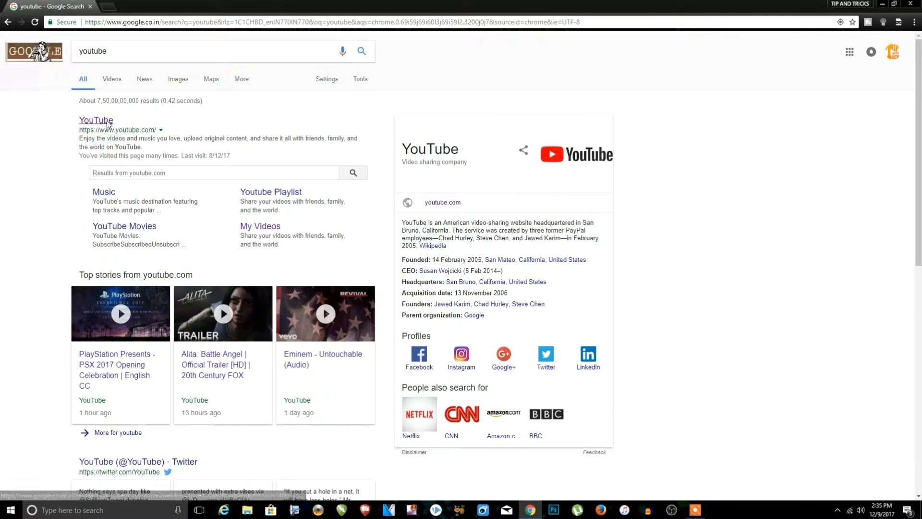
pyautogui.click(96, 120)
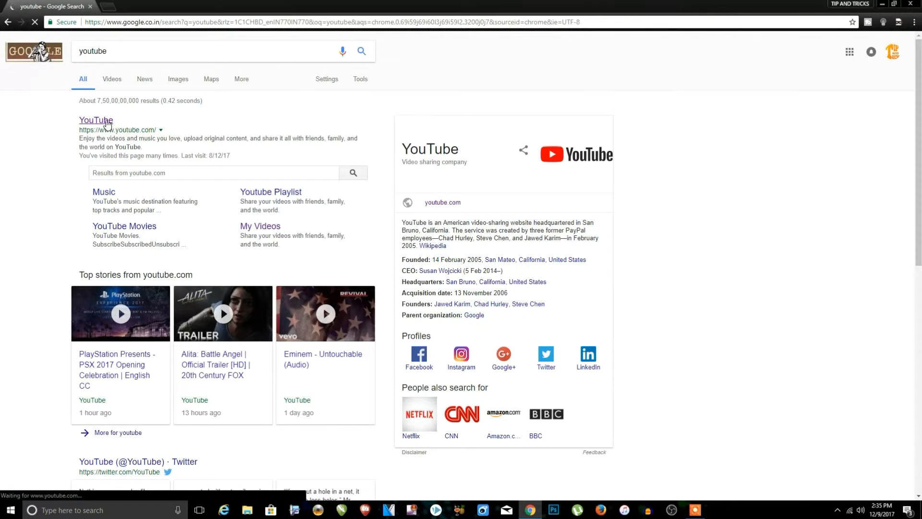
pyautogui.click(95, 121)
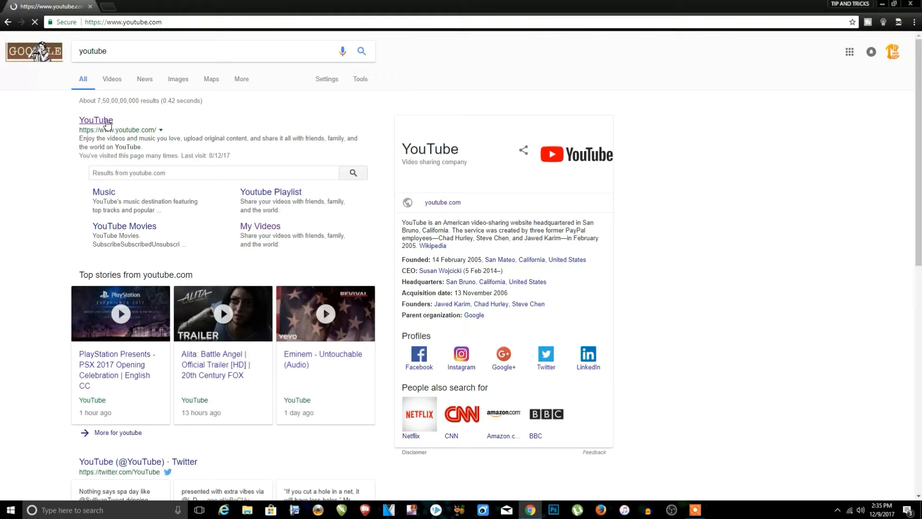
pyautogui.click(96, 120)
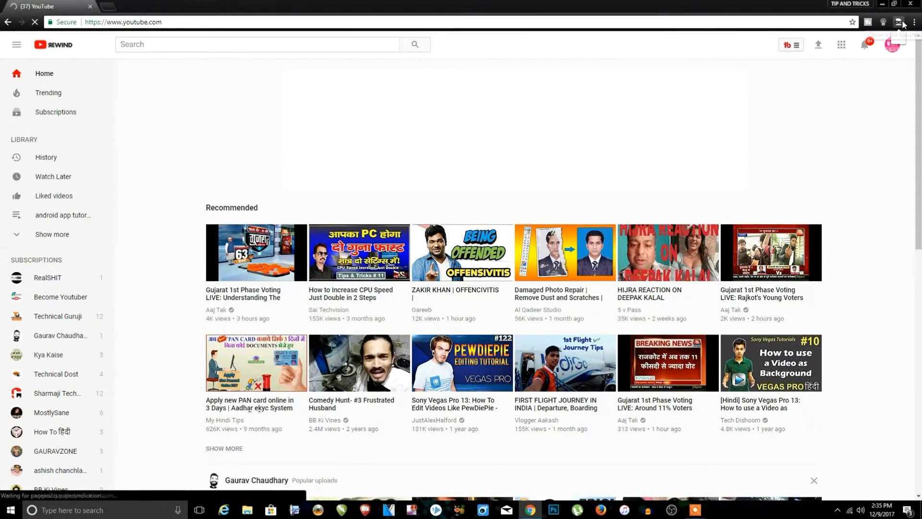
pyautogui.click(902, 21)
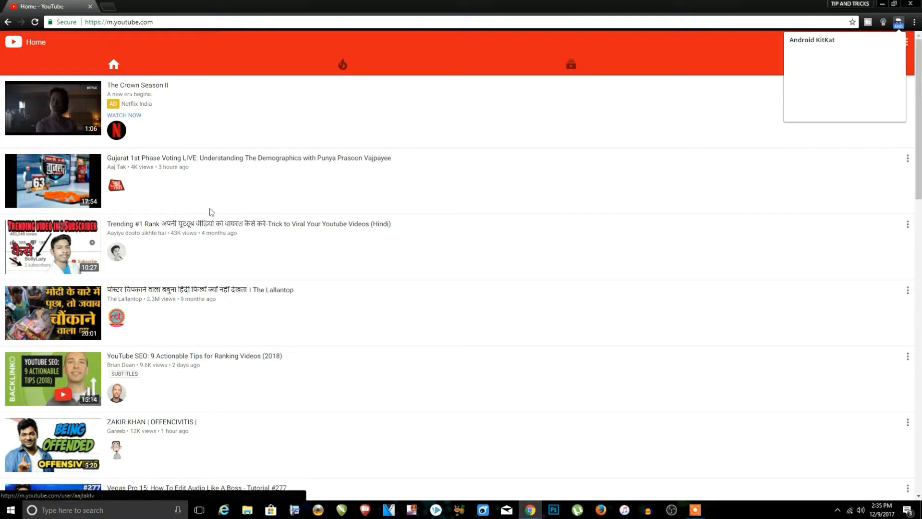
# Scroll down the YouTube mobile home feed at m.youtube.com
pyautogui.scroll(-3)
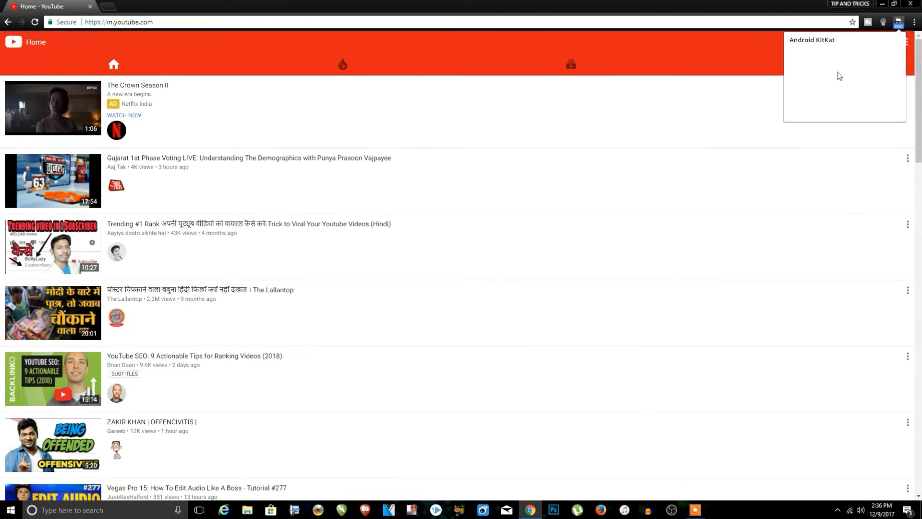
# Switch the browser identity from Android to iOS iPhone 6 and browse the reloaded feed
pyautogui.click(898, 22)
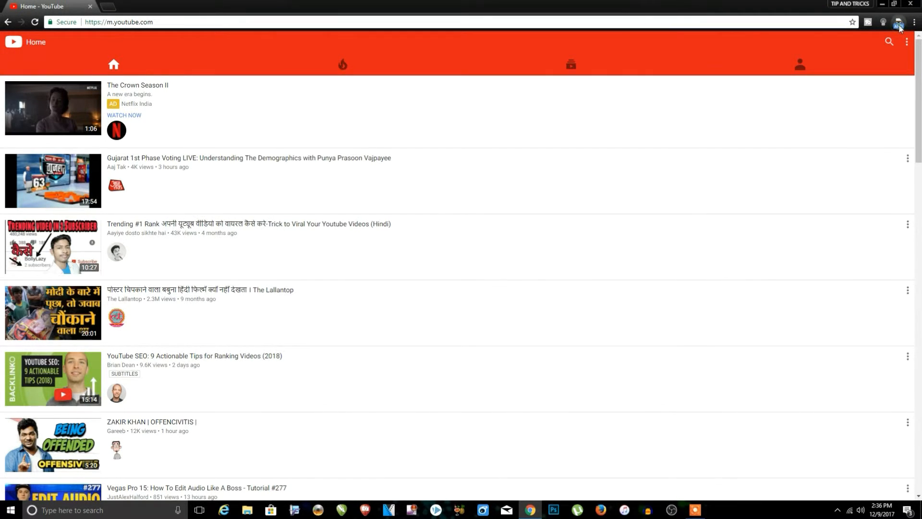
pyautogui.click(898, 21)
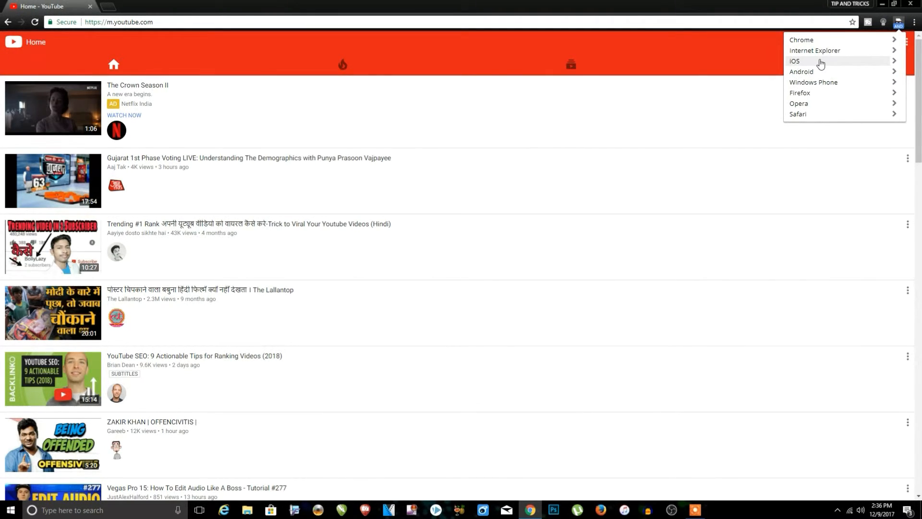
pyautogui.click(794, 61)
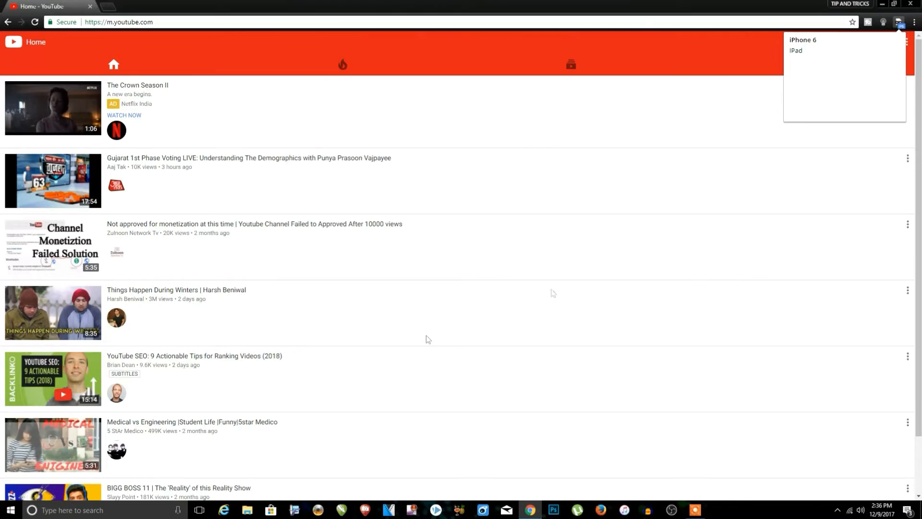
pyautogui.scroll(-3)
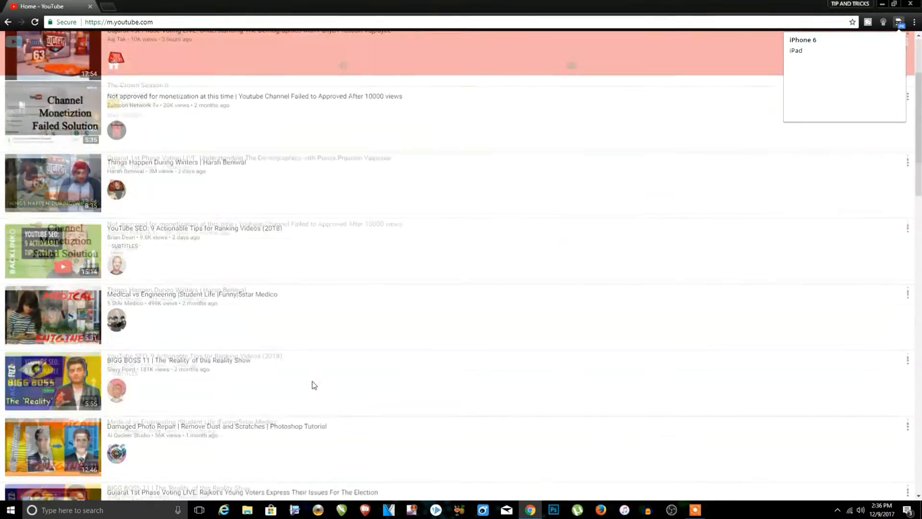